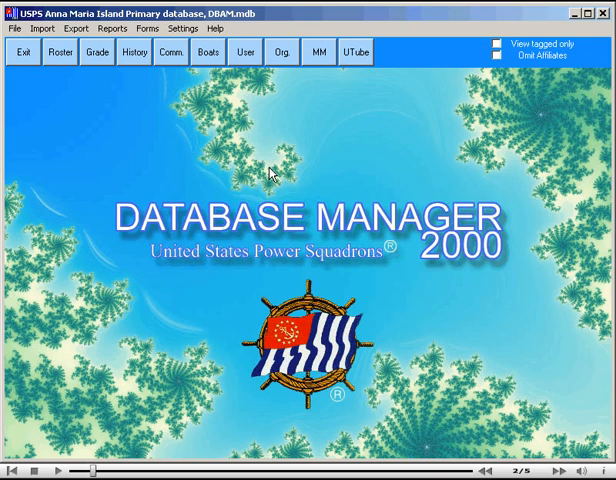
{"action": "mouse_move", "coordinate": [112, 40]}
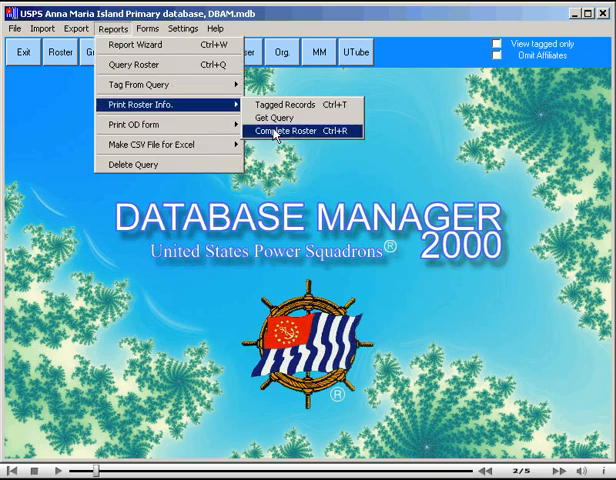
- Open the Improved Down & Dirty Roster Printer for the complete roster
{"action": "left_click", "coordinate": [286, 131]}
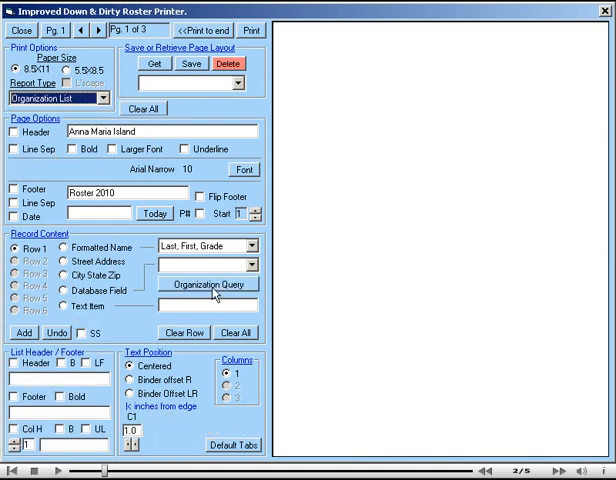
- Open the Organization List - Query dialog from the roster printer
{"action": "left_click", "coordinate": [209, 284]}
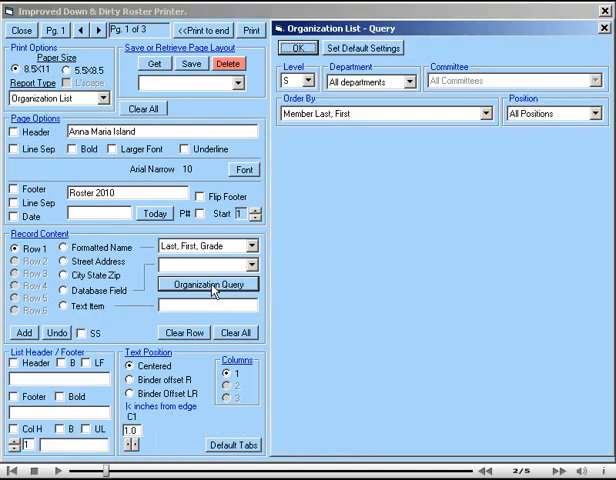
{"action": "mouse_move", "coordinate": [320, 268]}
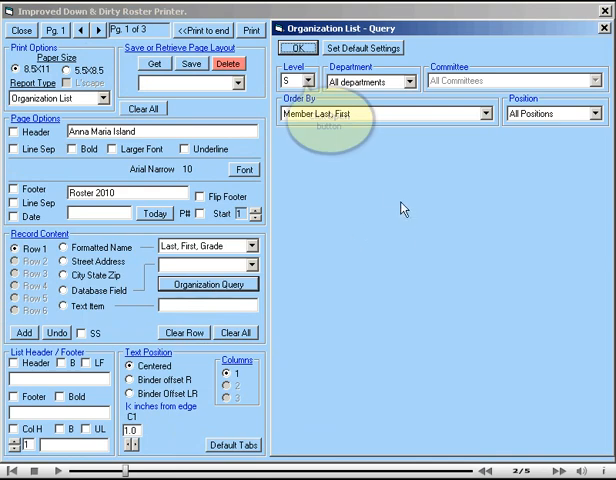
{"action": "left_click", "coordinate": [317, 82]}
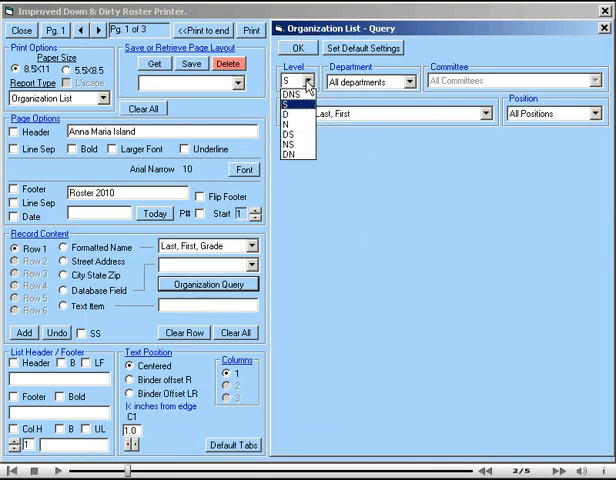
{"action": "mouse_move", "coordinate": [296, 127]}
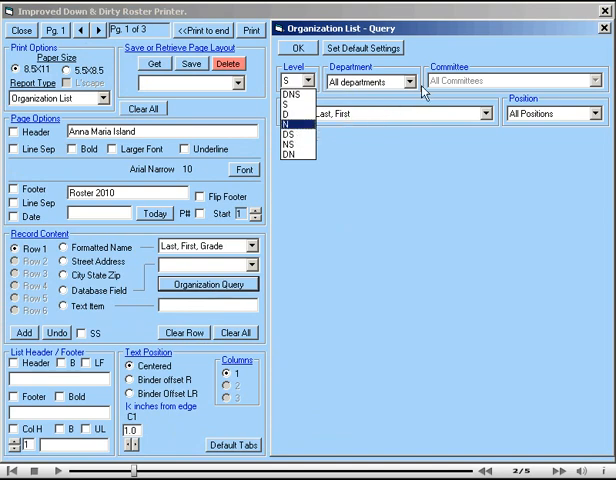
{"action": "left_click", "coordinate": [302, 85]}
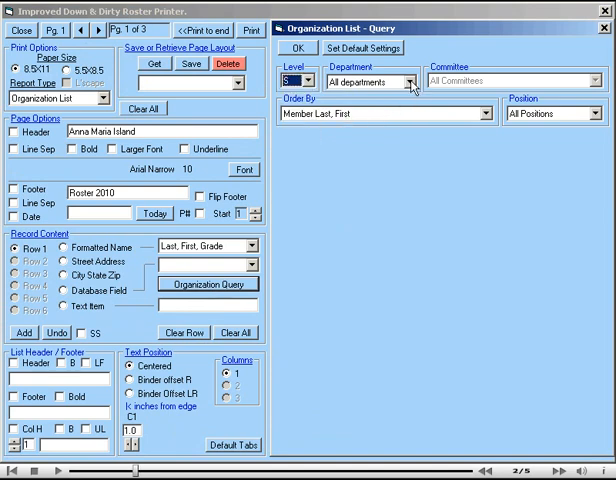
{"action": "left_click", "coordinate": [407, 80]}
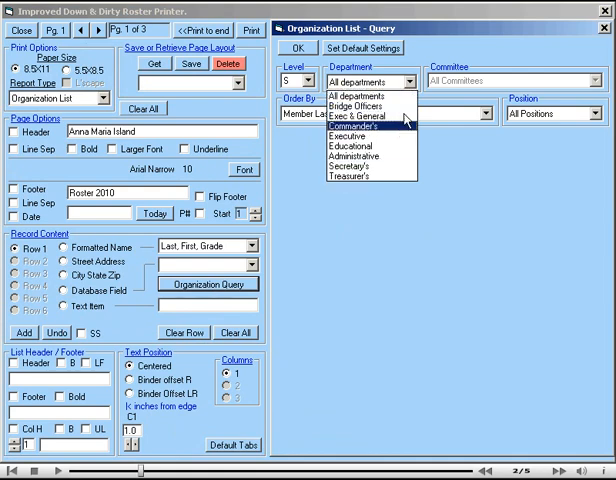
{"action": "mouse_move", "coordinate": [347, 133]}
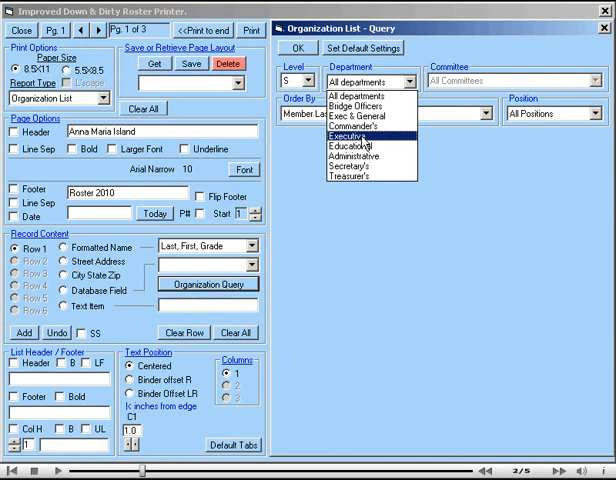
{"action": "left_click", "coordinate": [360, 143]}
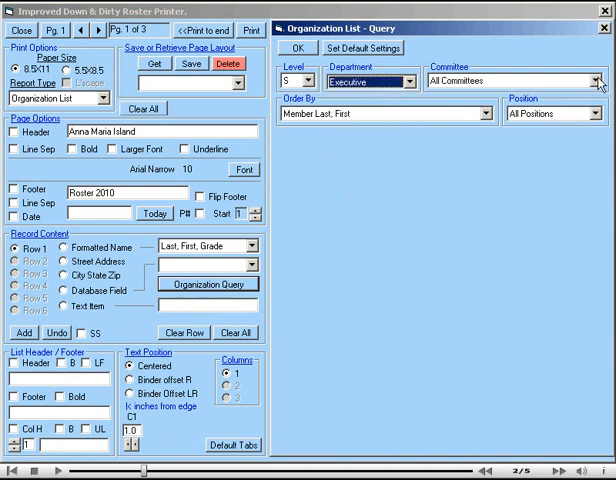
{"action": "left_click", "coordinate": [598, 81]}
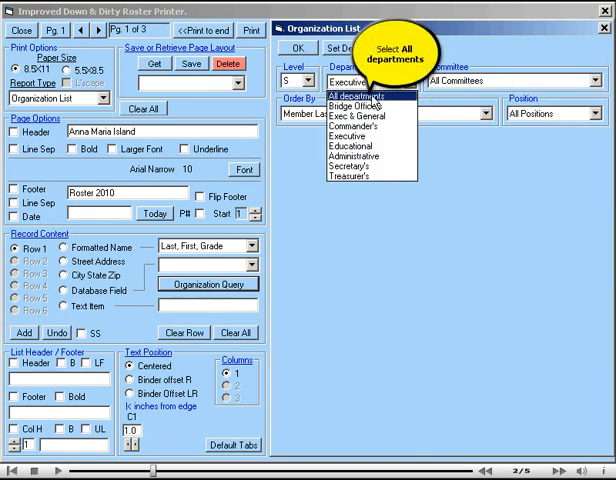
{"action": "left_click", "coordinate": [364, 92]}
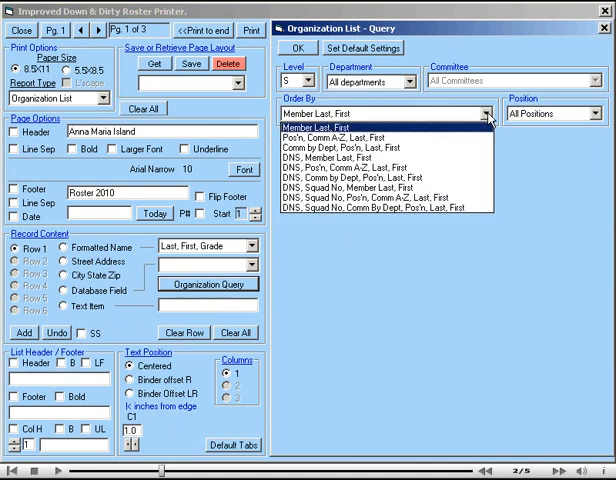
{"action": "mouse_move", "coordinate": [472, 124]}
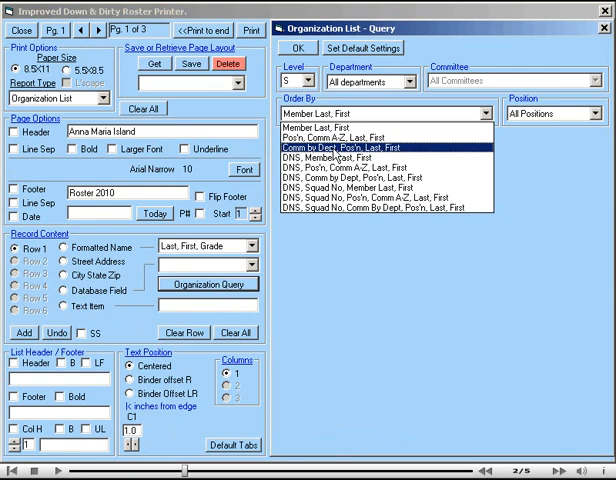
- Review the Order By sort options, keeping member last name as the sort
{"action": "left_click", "coordinate": [400, 160]}
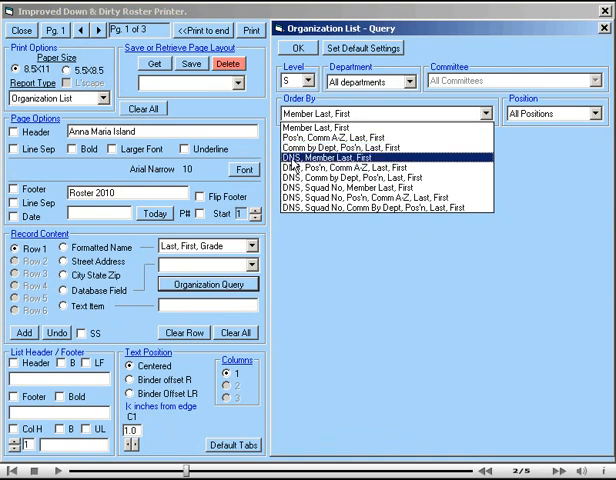
{"action": "left_click", "coordinate": [390, 172]}
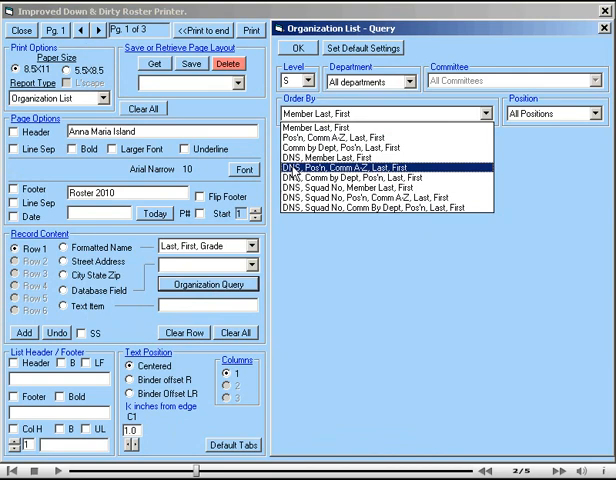
{"action": "left_click", "coordinate": [390, 203]}
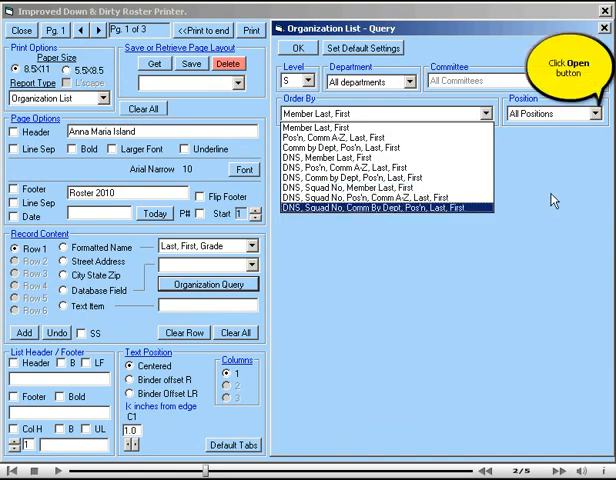
{"action": "left_click", "coordinate": [387, 113]}
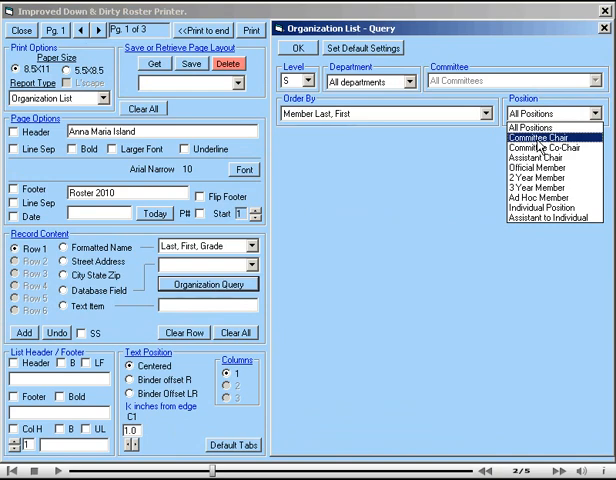
{"action": "left_click", "coordinate": [548, 138]}
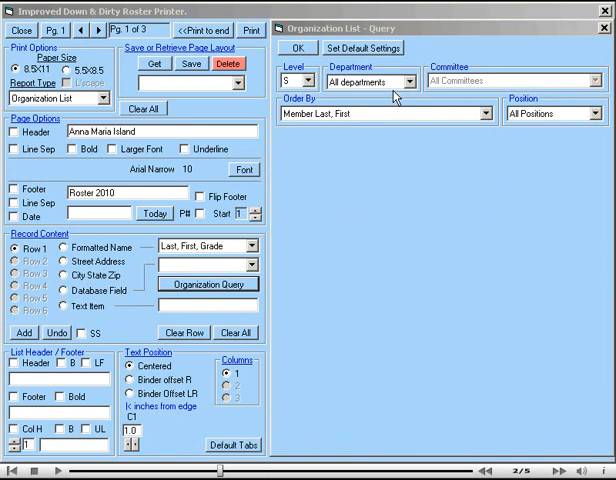
{"action": "mouse_move", "coordinate": [388, 92]}
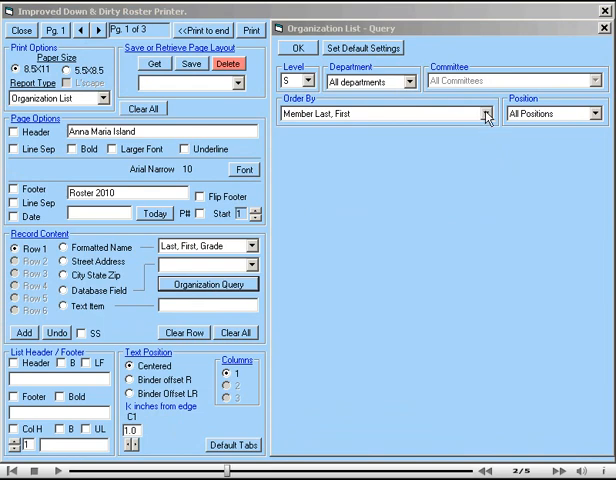
- Order by 'DNS, Comm by Dept, Pos'n, Last, First' and accept the query
{"action": "left_click", "coordinate": [489, 113]}
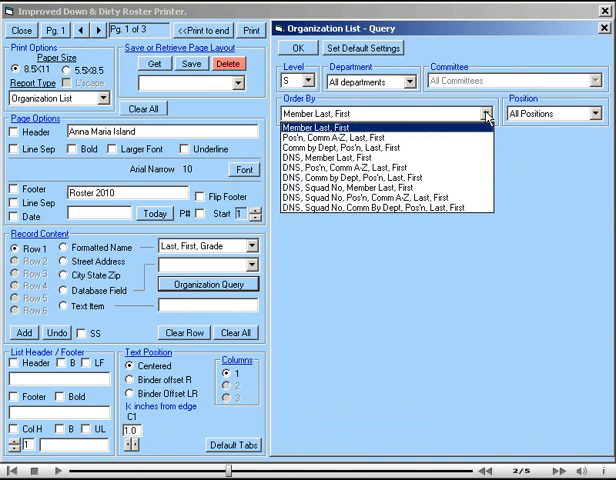
{"action": "left_click", "coordinate": [380, 178]}
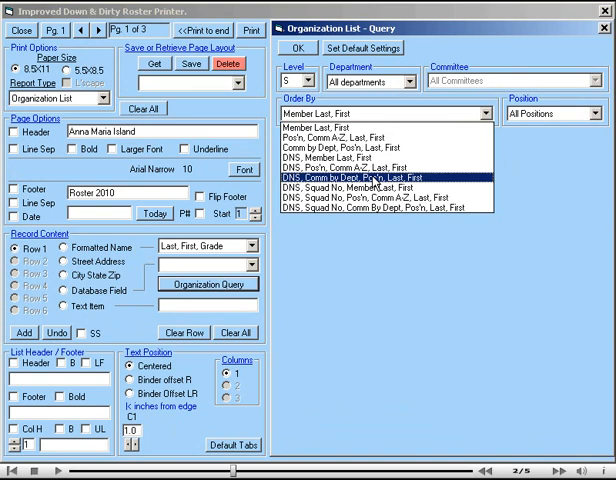
{"action": "left_click", "coordinate": [395, 179]}
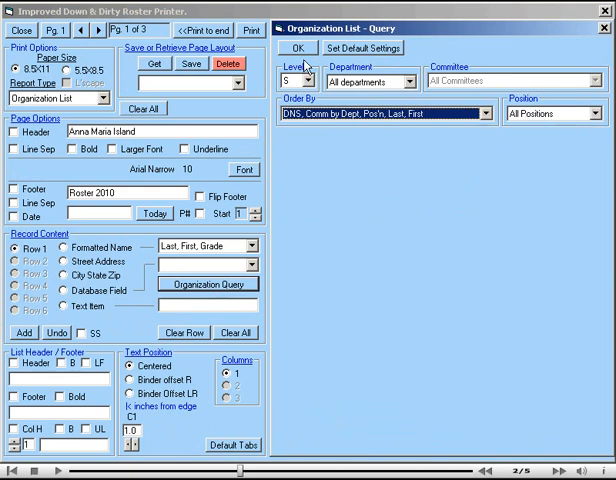
{"action": "left_click", "coordinate": [294, 48]}
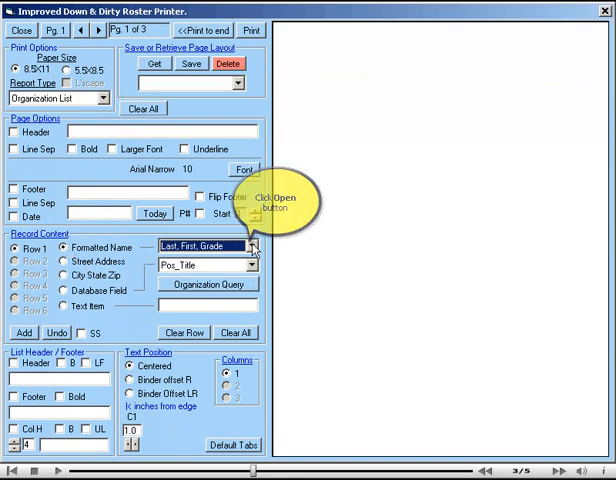
- Show the Formatted Name (Last, First, Grade) format options in Record Content
{"action": "left_click", "coordinate": [255, 245]}
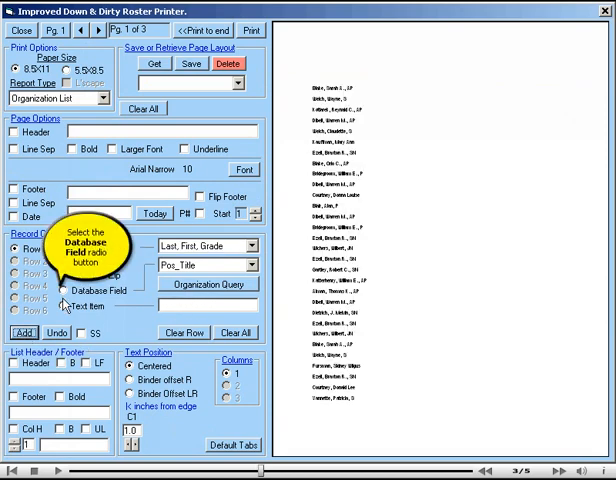
- Switch the roster row to Database Field and pick the Dep_Title field
{"action": "left_click", "coordinate": [64, 291]}
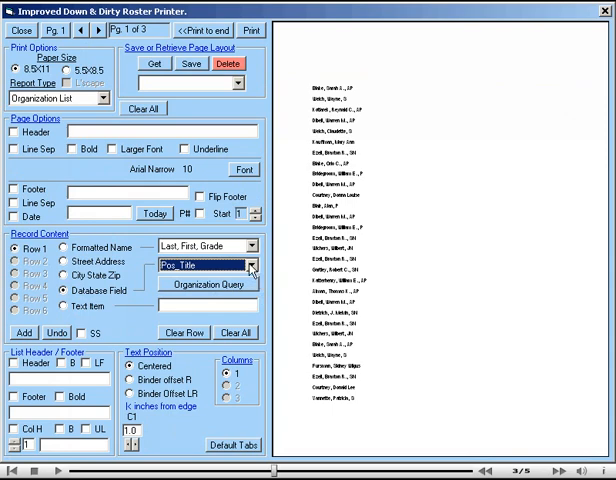
{"action": "left_click", "coordinate": [258, 264]}
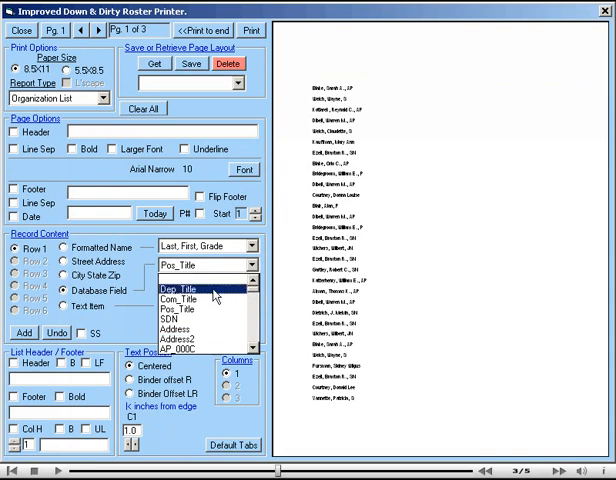
{"action": "left_click", "coordinate": [210, 286]}
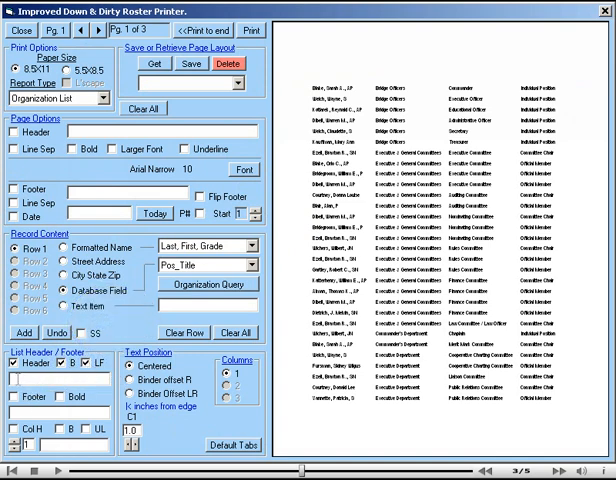
- Enter 'Squadron Organization' as the bold list header title
{"action": "type", "text": "Sd"}
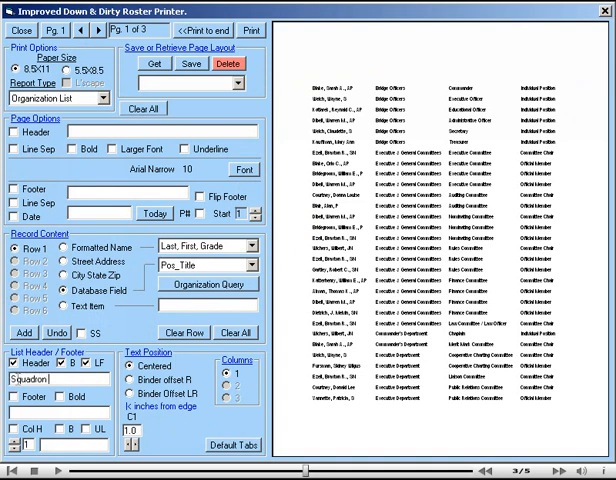
{"action": "type", "text": "Organization"}
{"action": "left_click", "coordinate": [74, 444]}
{"action": "type", "text": "Mer"}
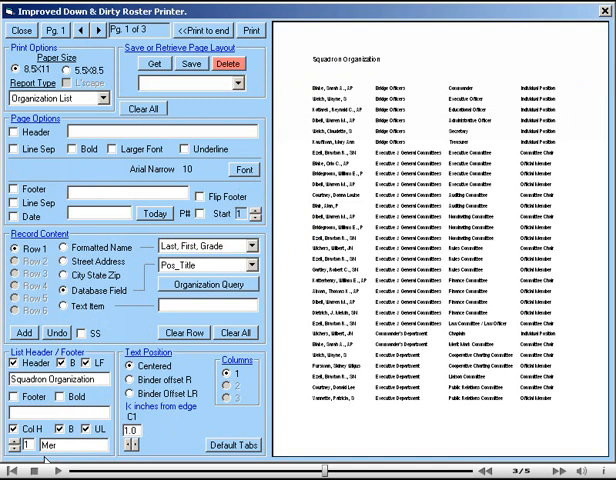
- Apply the Member column heading and begin the Department heading for column 2
{"action": "key", "text": "BackSpace"}
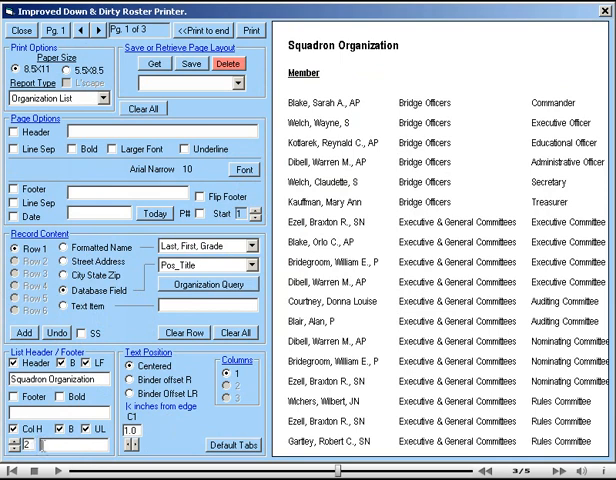
{"action": "type", "text": "Dep"}
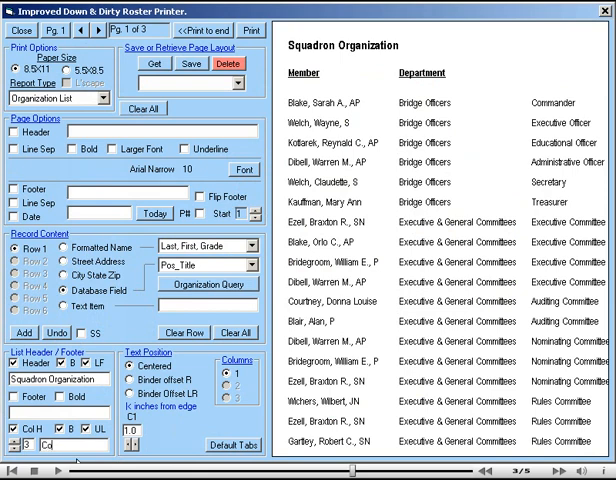
- Enter the 'Committee / Office' and 'Position' headings for columns 3 and 4
{"action": "type", "text": "Committe"}
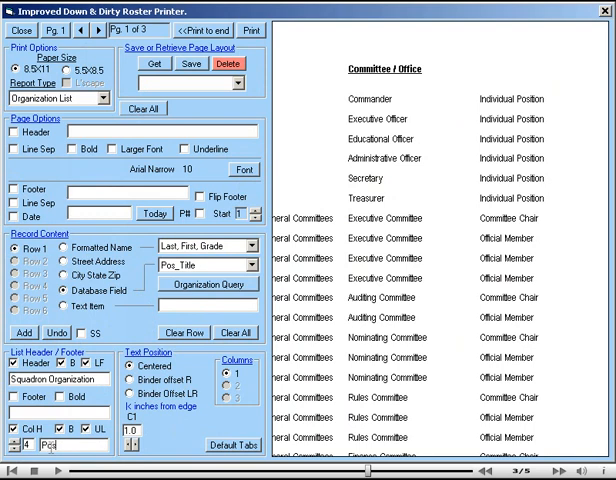
{"action": "type", "text": "Position"}
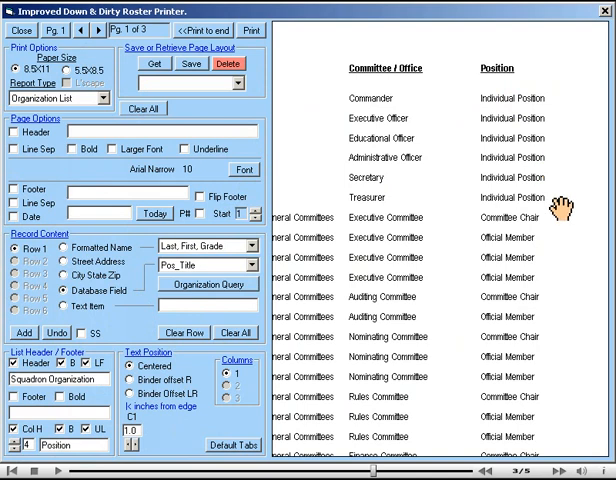
{"action": "mouse_move", "coordinate": [443, 162]}
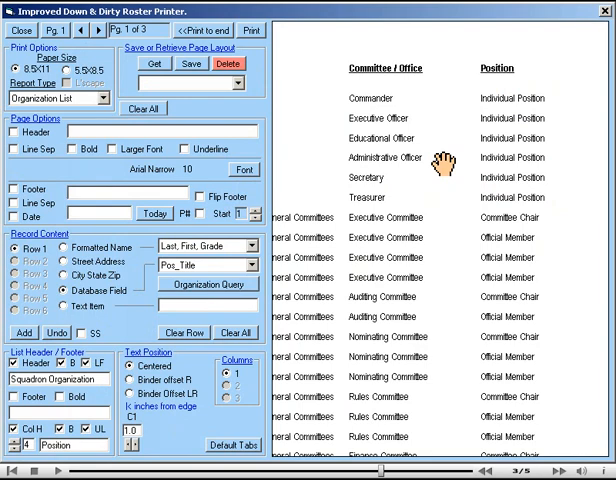
{"action": "mouse_move", "coordinate": [446, 177]}
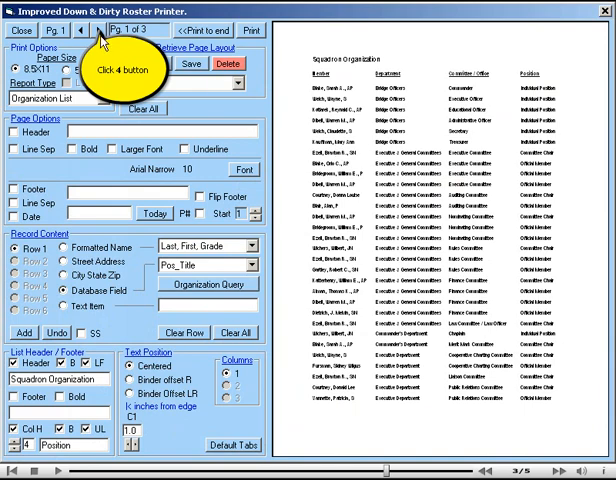
- Enlarge the 'Anna Maria Island Power Squadron' page header and add a 'Roster 2010' footer
{"action": "left_click", "coordinate": [99, 30]}
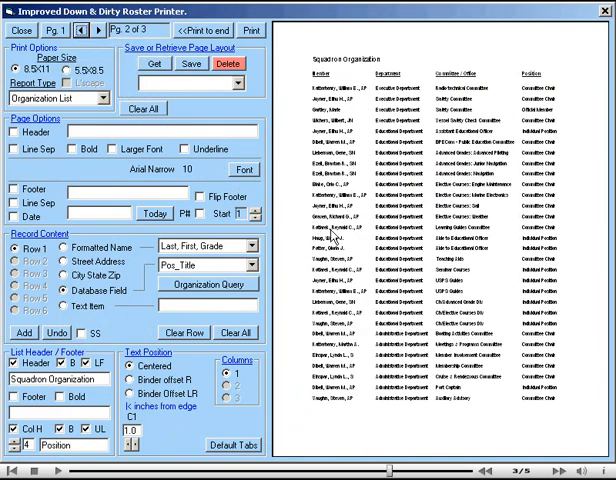
{"action": "mouse_move", "coordinate": [335, 240]}
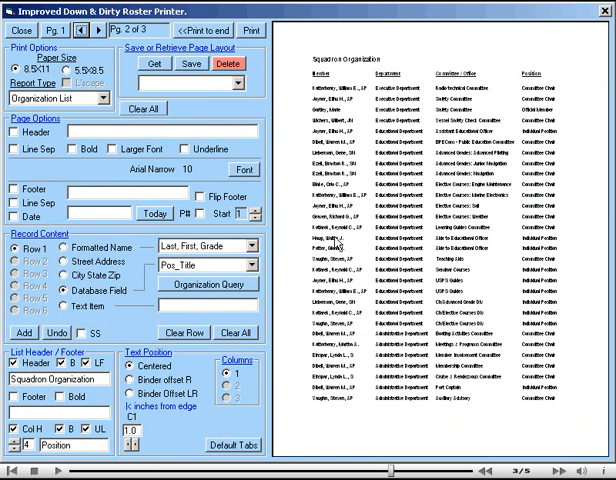
{"action": "mouse_move", "coordinate": [370, 229]}
{"action": "type", "text": "Anna Maria Island Power Squadron"}
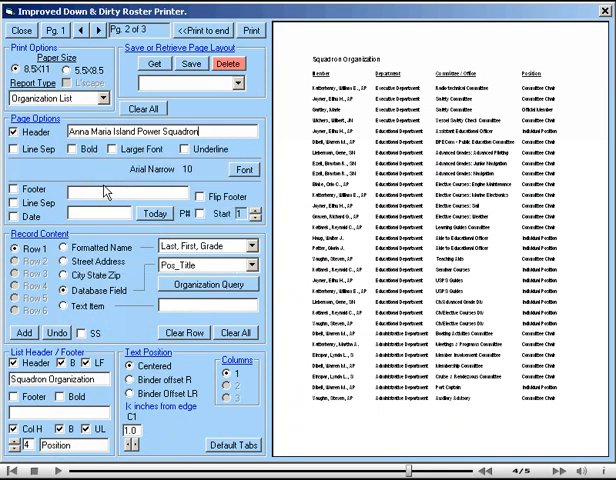
{"action": "mouse_move", "coordinate": [16, 149]}
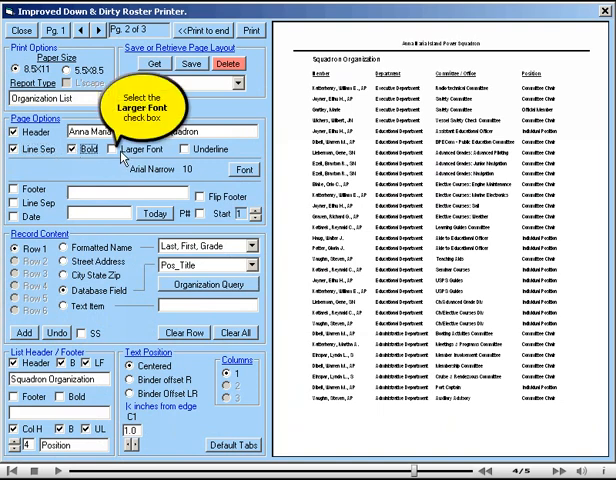
{"action": "left_click", "coordinate": [113, 149]}
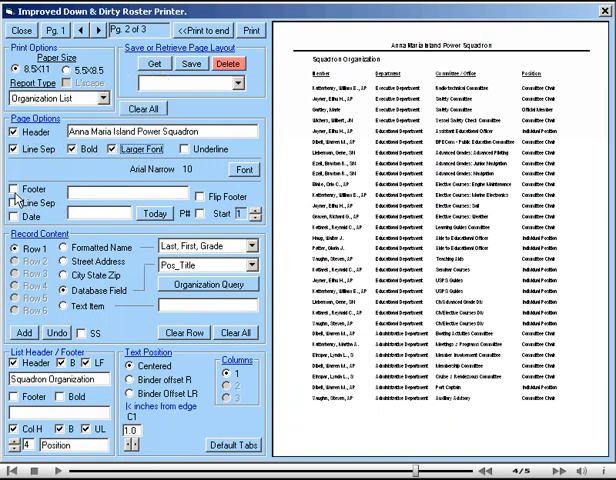
{"action": "left_click", "coordinate": [13, 190]}
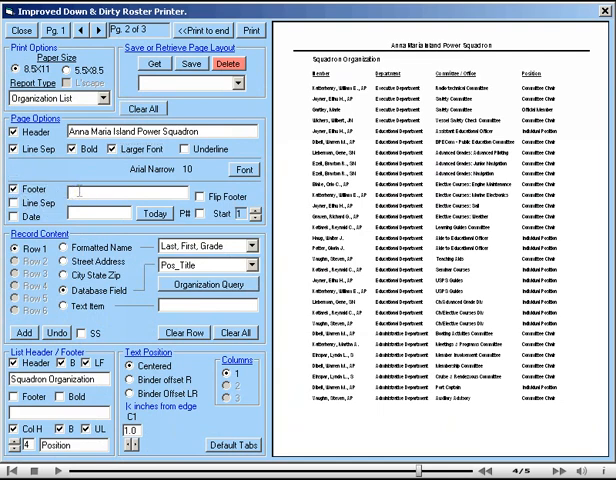
{"action": "type", "text": "Rd"}
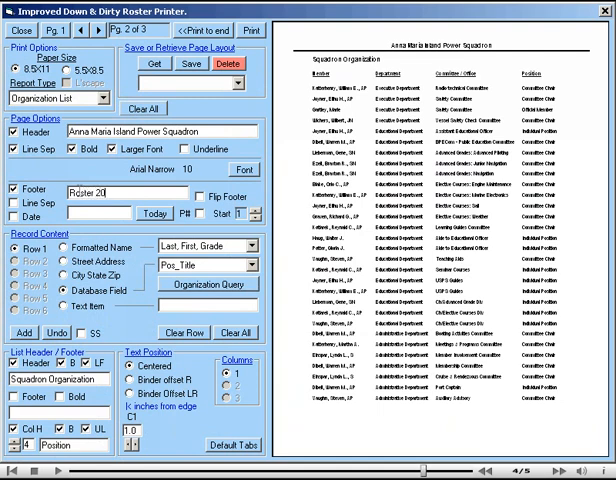
{"action": "mouse_move", "coordinate": [15, 150]}
{"action": "type", "text": "1"}
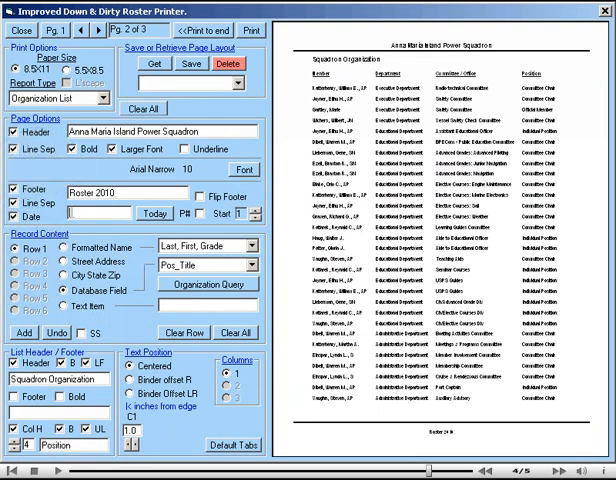
- Add the date 04/20/10 and page numbers starting at 1 to the footer
{"action": "type", "text": "04/20/10"}
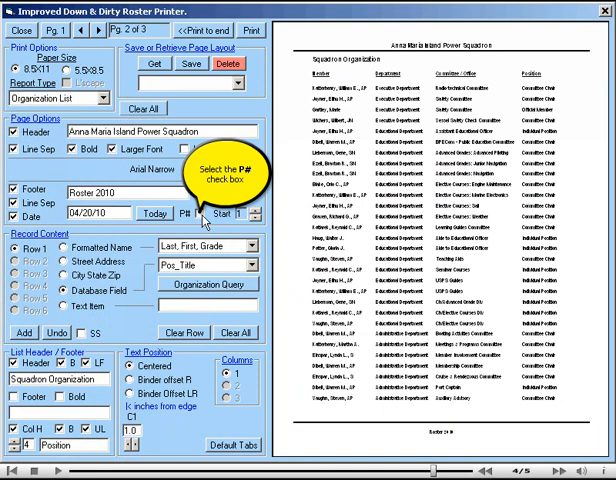
{"action": "left_click", "coordinate": [191, 205]}
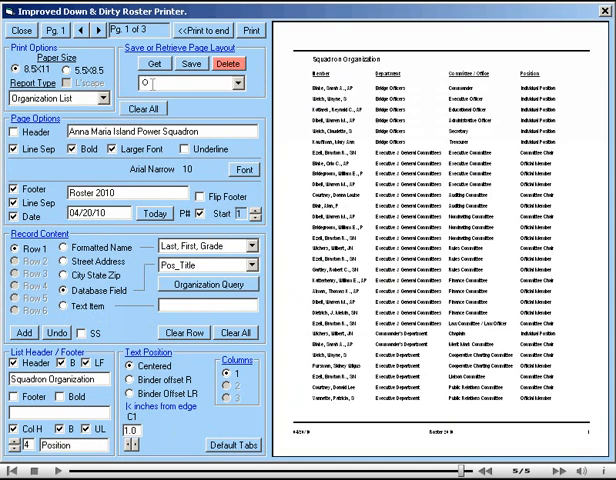
- Enter 'OrgLis' as the name for the saved page layout
{"action": "type", "text": "OrgLis"}
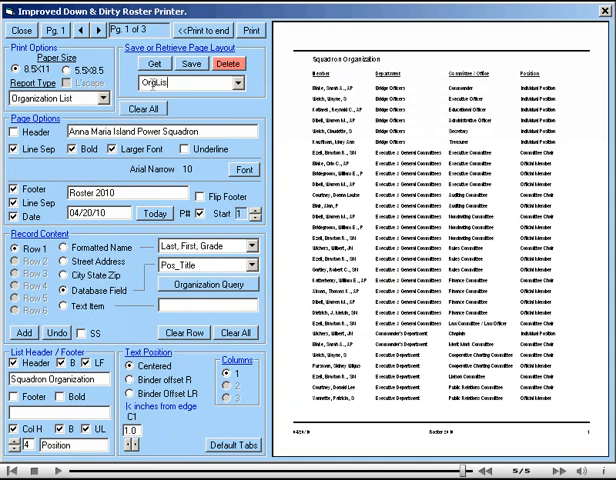